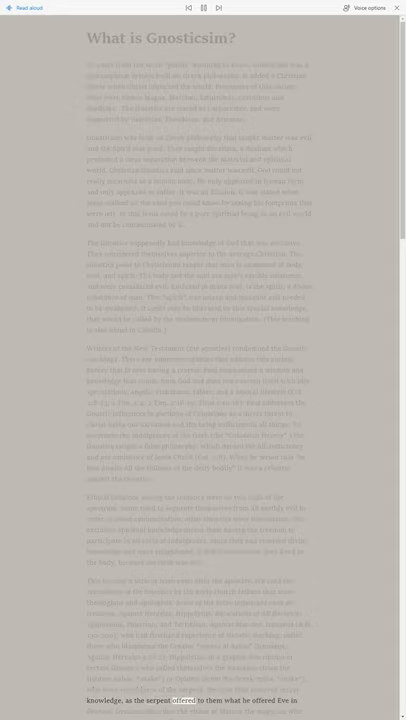
- Scroll down to follow Read Aloud into the apocryphal Gnostic writings passage
scroll(down, 3)
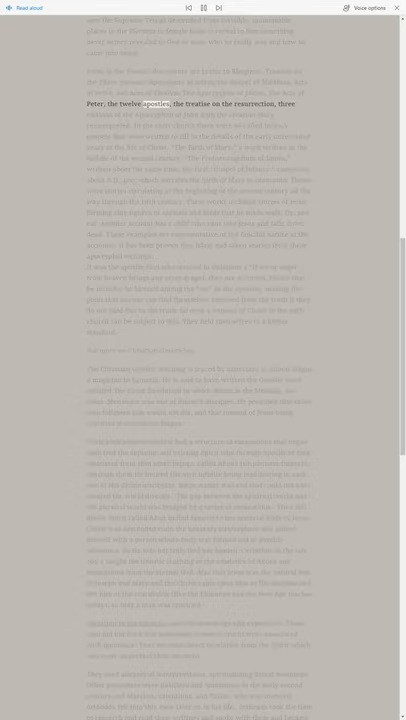
- Follow the narration past the infancy gospels to Paul's warning in Galatians
double_click(253, 104)
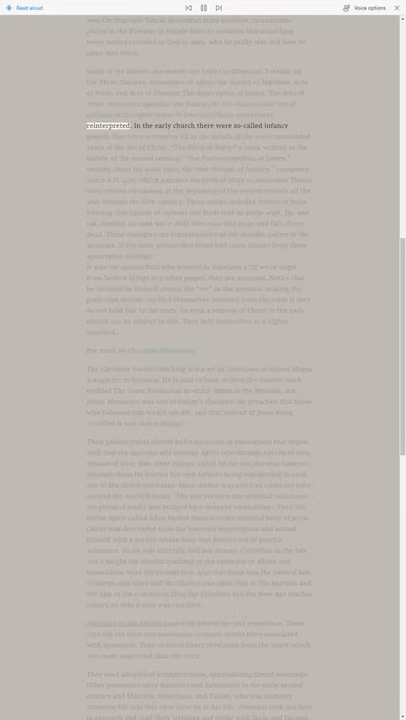
double_click(173, 125)
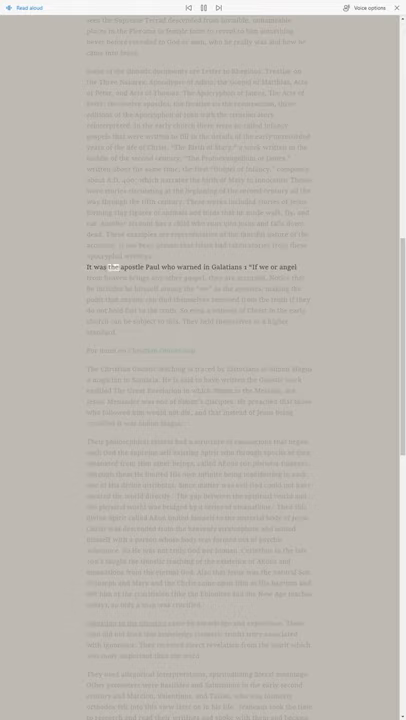
- Follow the narration into the Simon Magus section on the emanations bridging the physical world
double_click(225, 268)
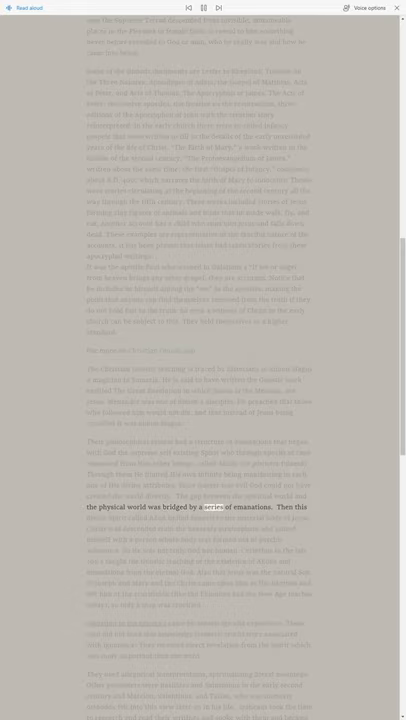
- Follow the narration through 'oracles of God' into the Valentinian pleroma passage
double_click(250, 507)
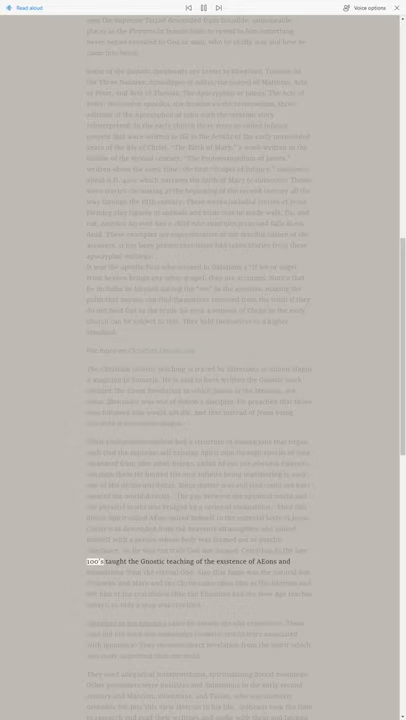
double_click(228, 561)
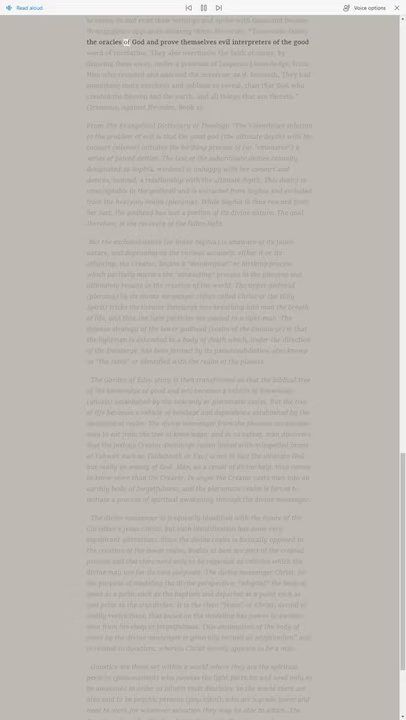
double_click(250, 41)
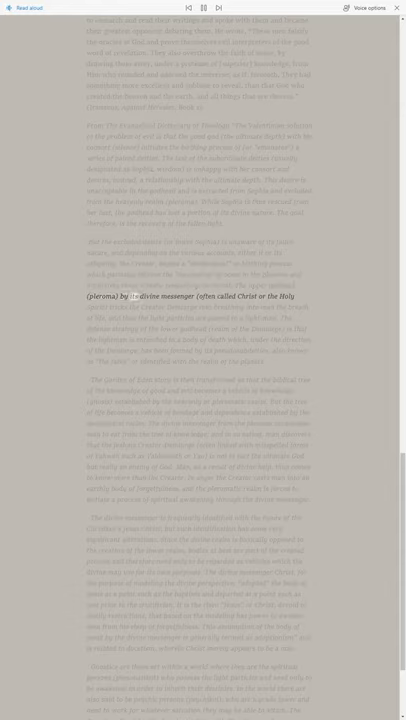
- Follow the narration past the divine messenger into the Gnostic Eden paragraph
double_click(247, 300)
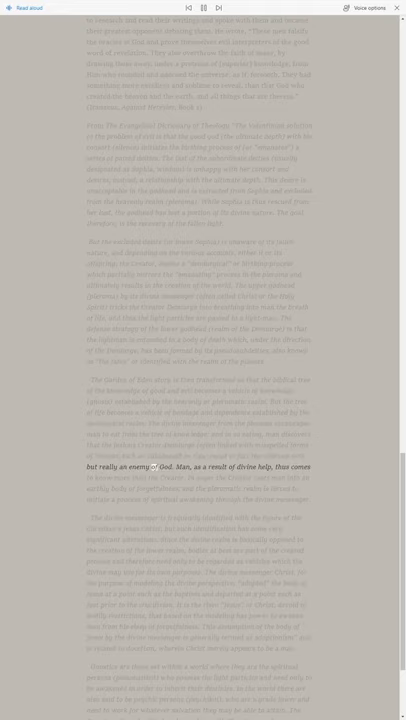
- Follow the narration past 'really an enemy of God' to the docetism line
double_click(215, 467)
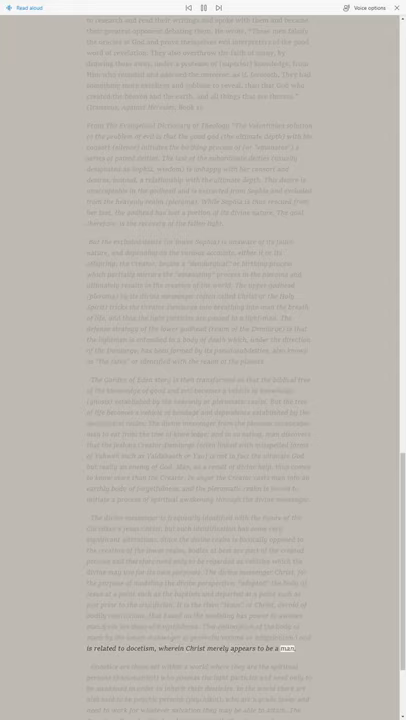
- Scroll down as narration moves past docetism into the psychic persons paragraph
scroll(down, 3)
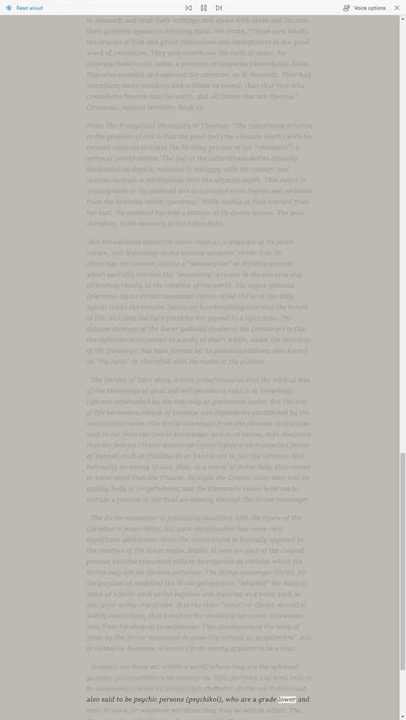
- Scroll down as narration reaches working for whatever salvation they may attain
scroll(down, 3)
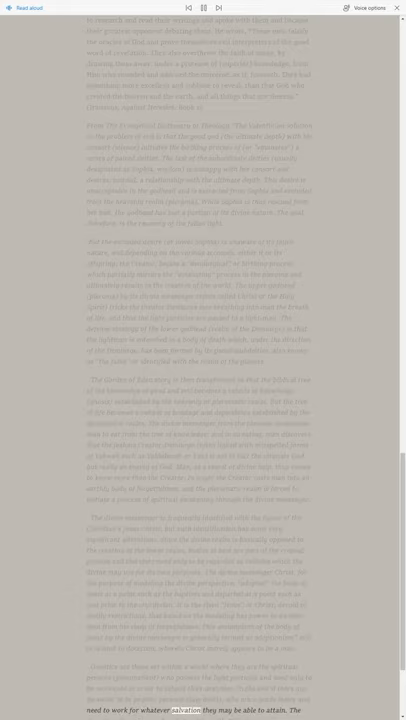